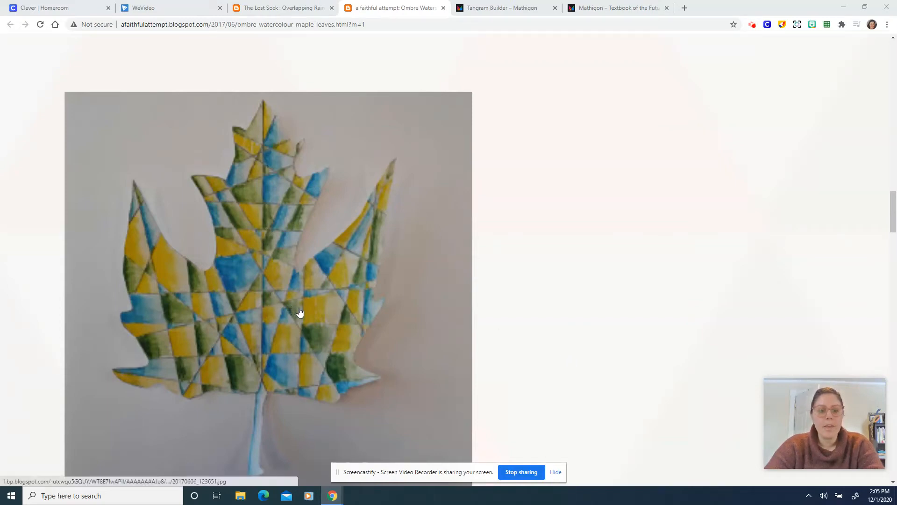
mouse_move(382, 336)
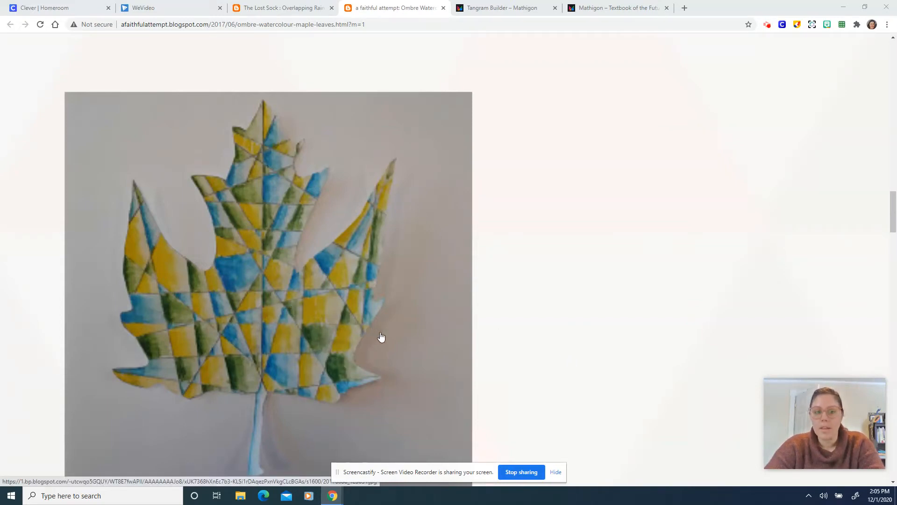
Scroll past the yellow-blue, pink-blue and pale leaves to the red-orange-blue triangle leaf.
scroll(down, 3)
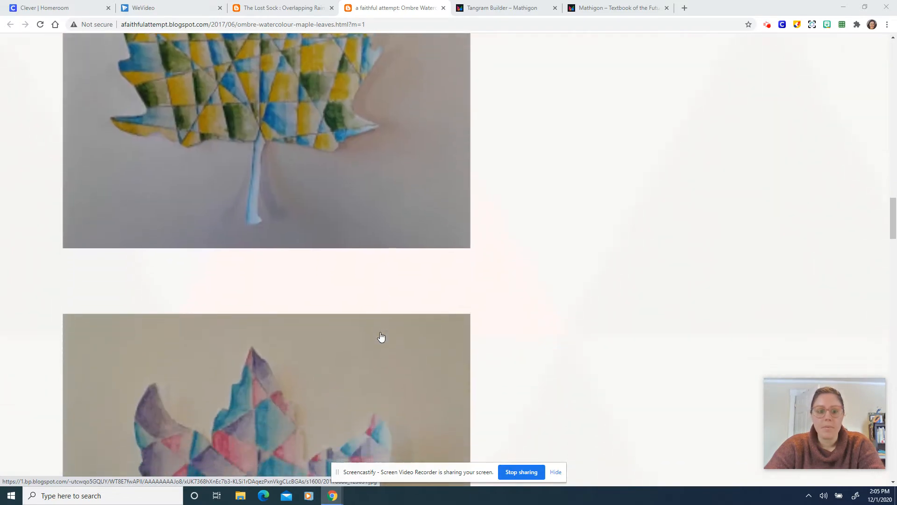
scroll(down, 3)
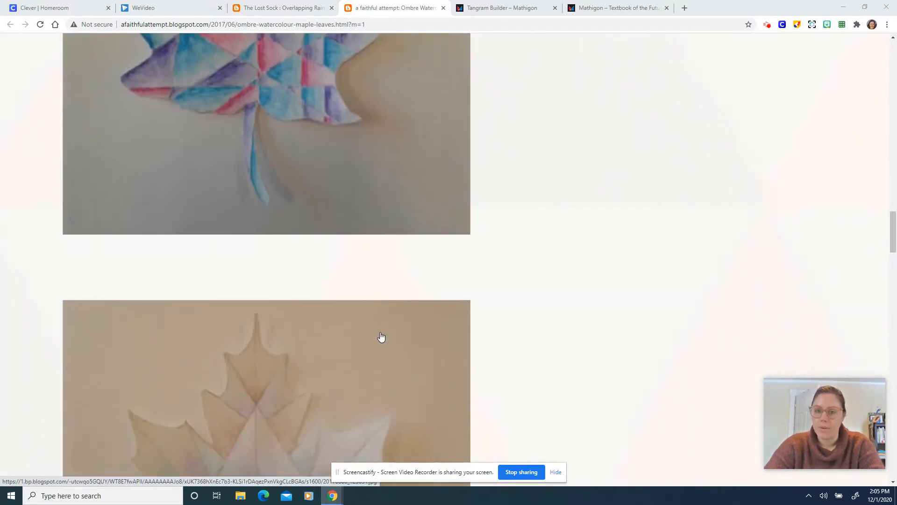
scroll(down, 3)
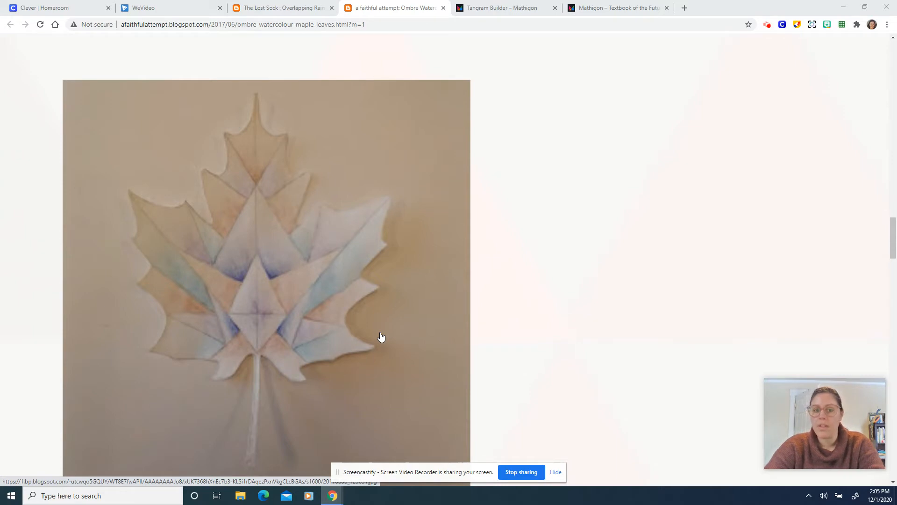
mouse_move(320, 394)
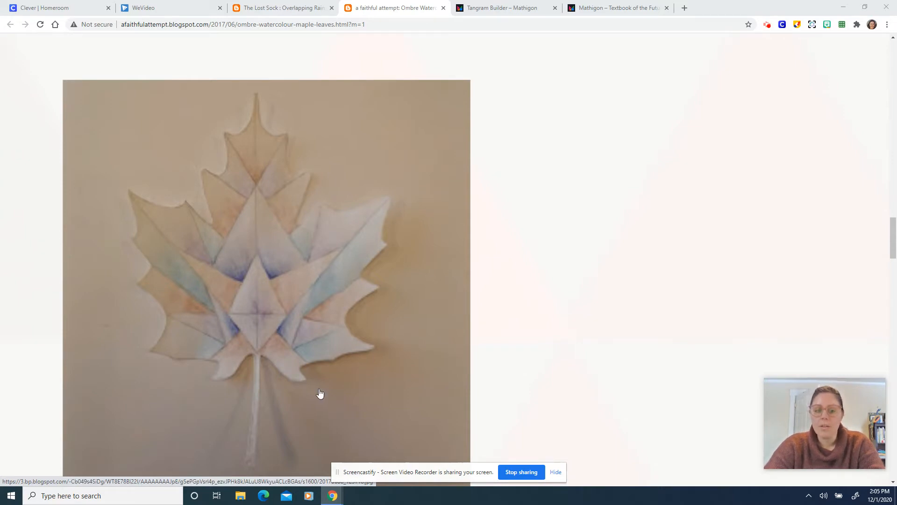
mouse_move(289, 281)
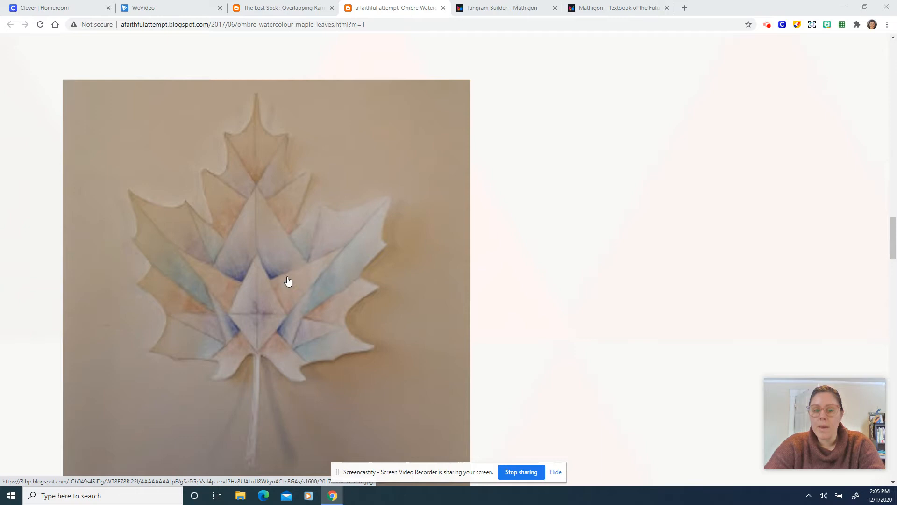
scroll(down, 3)
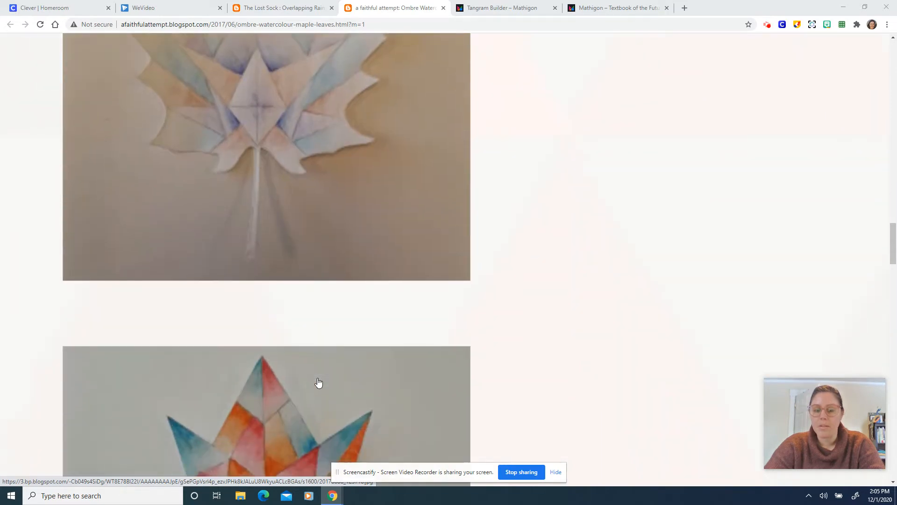
scroll(down, 3)
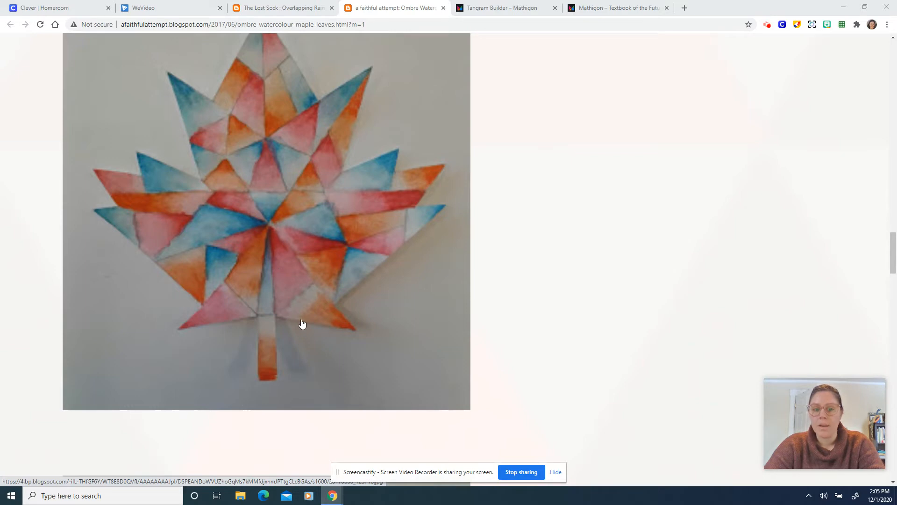
mouse_move(314, 326)
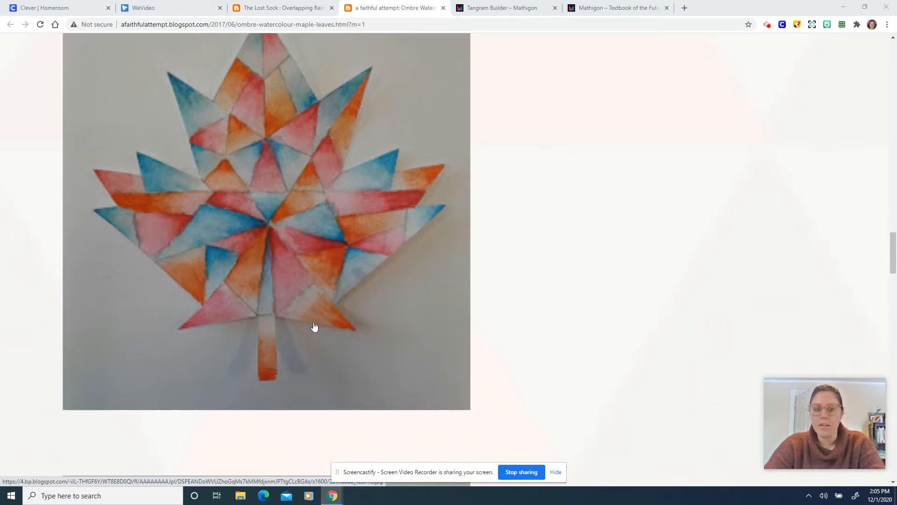
mouse_move(319, 341)
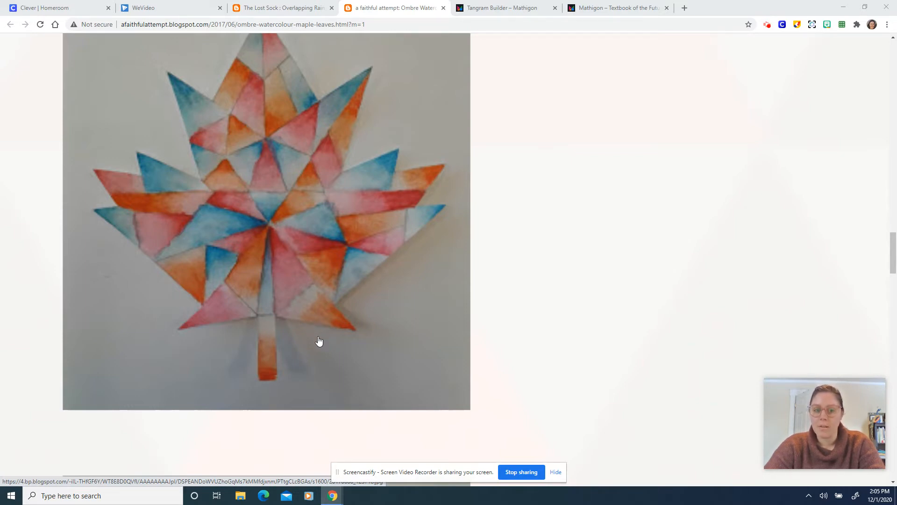
mouse_move(276, 219)
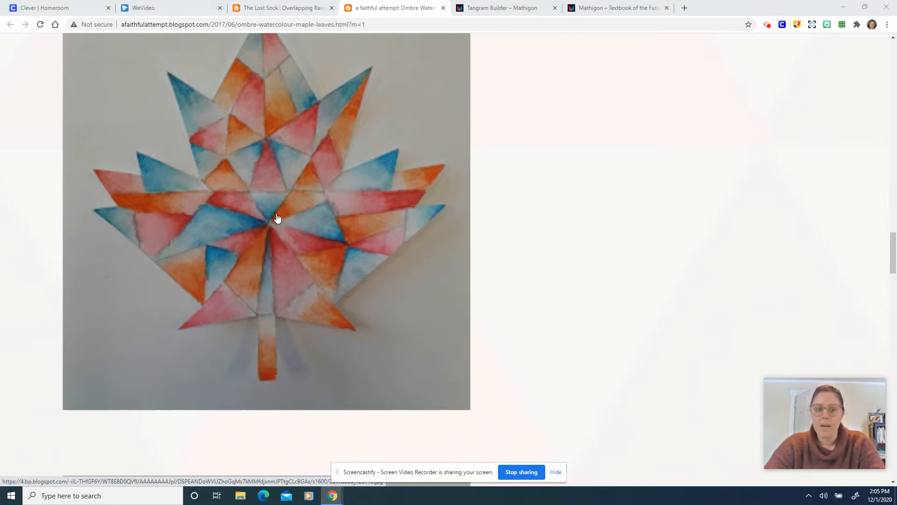
scroll(up, 3)
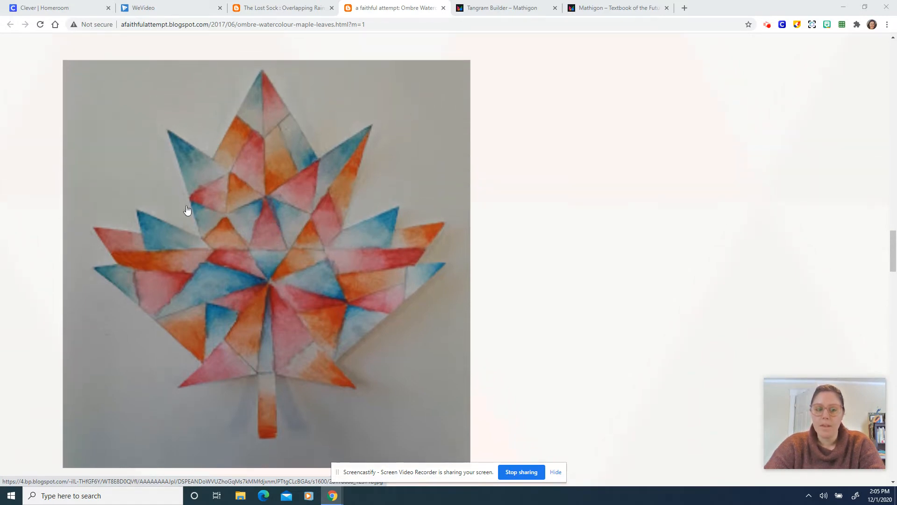
mouse_move(262, 288)
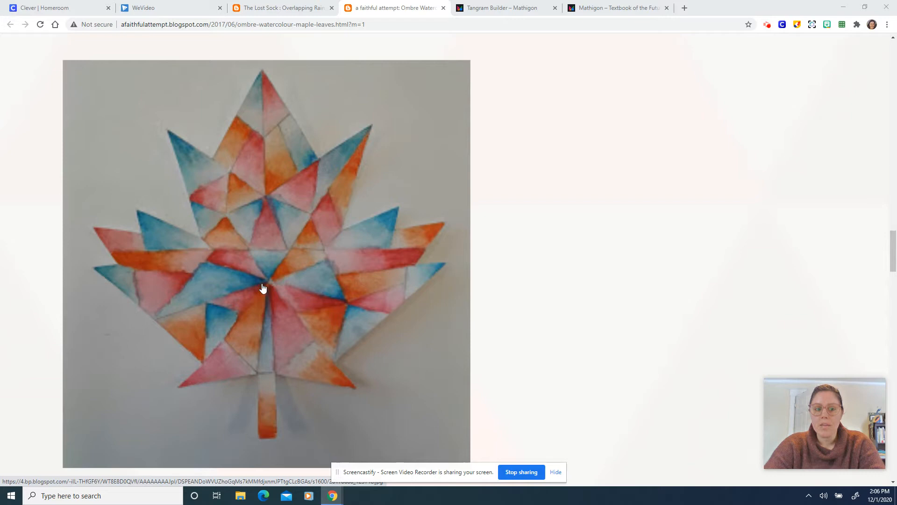
mouse_move(236, 296)
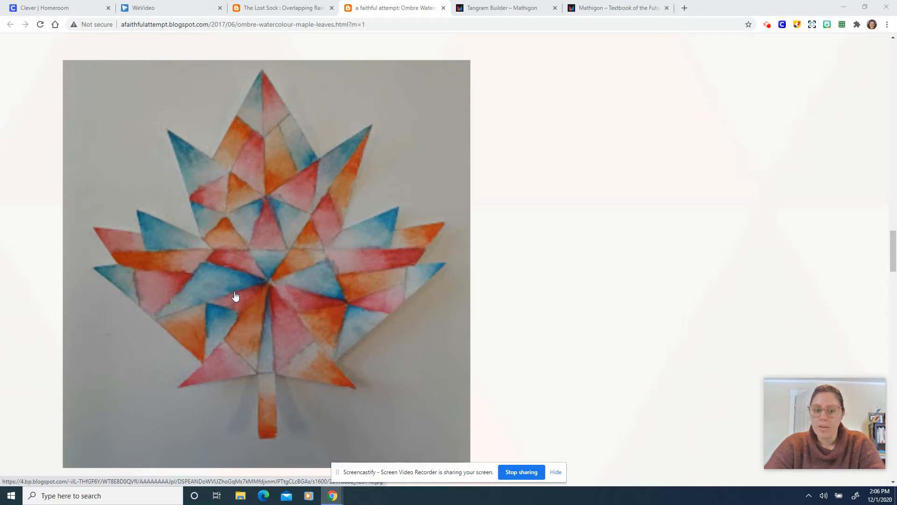
mouse_move(276, 293)
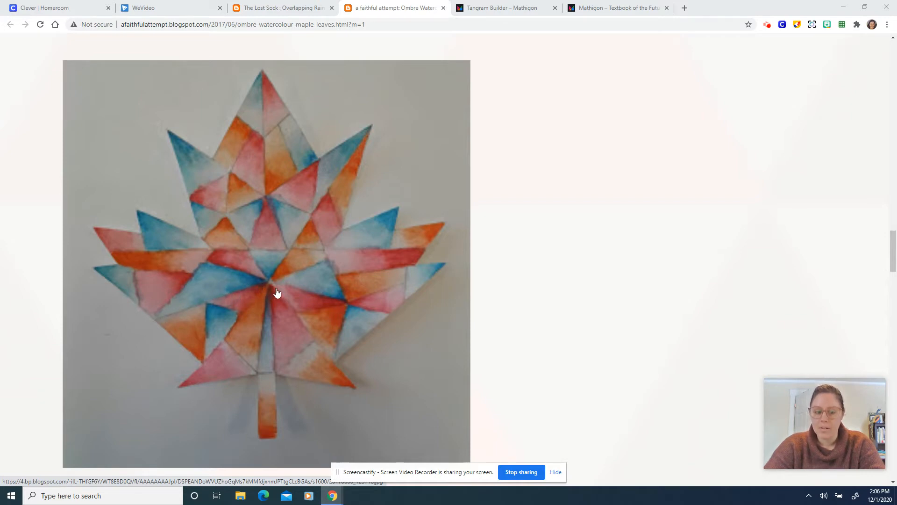
scroll(down, 3)
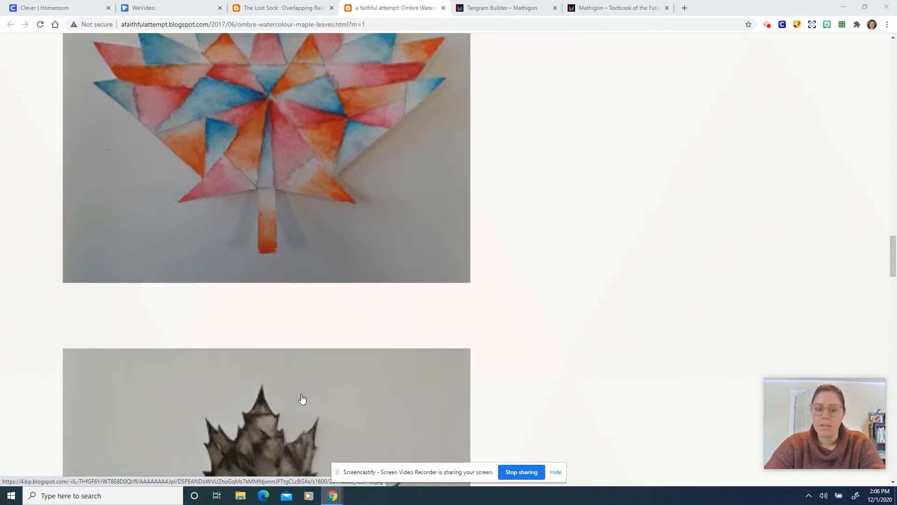
scroll(down, 3)
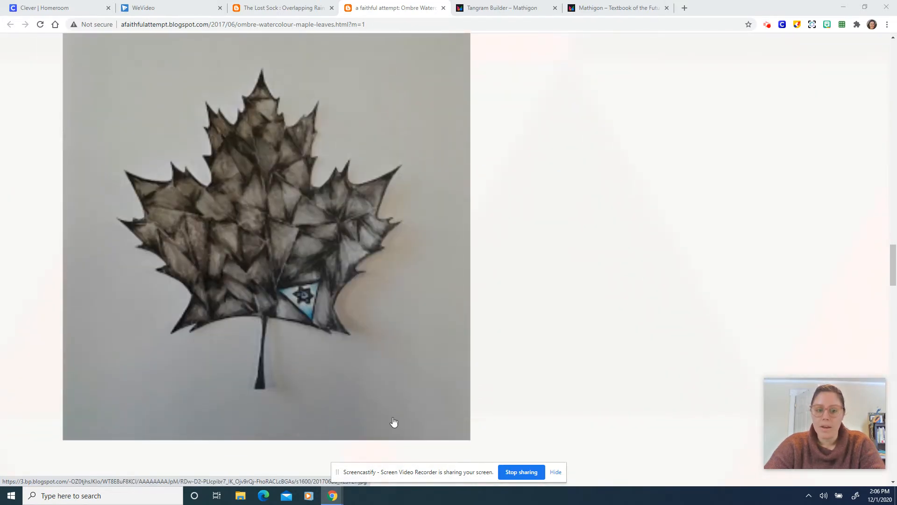
mouse_move(328, 391)
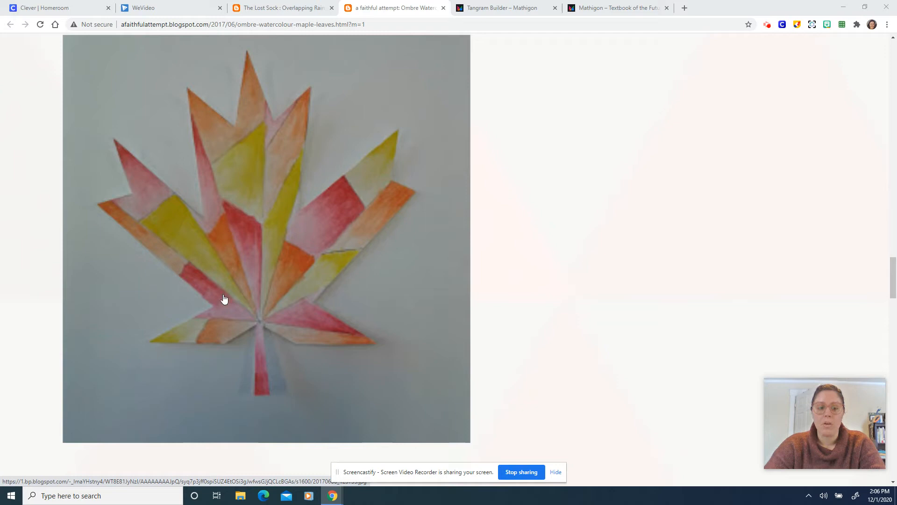
mouse_move(238, 350)
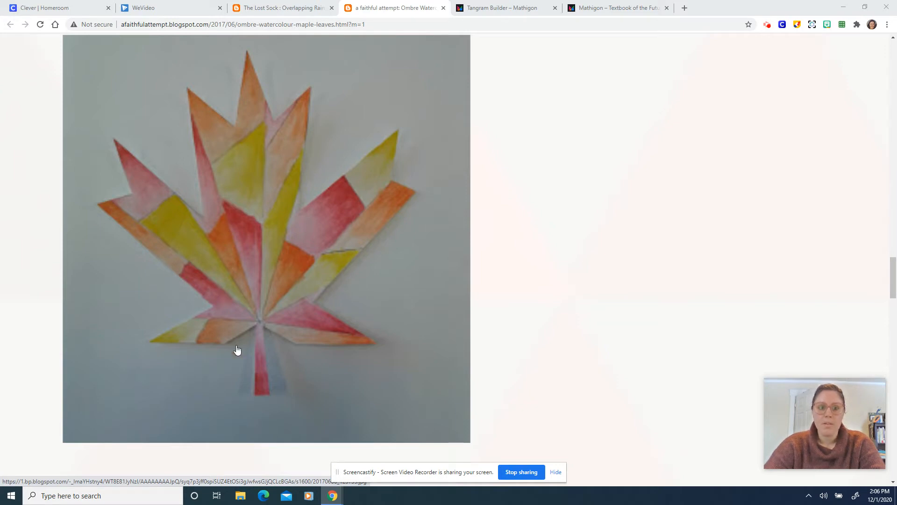
mouse_move(338, 334)
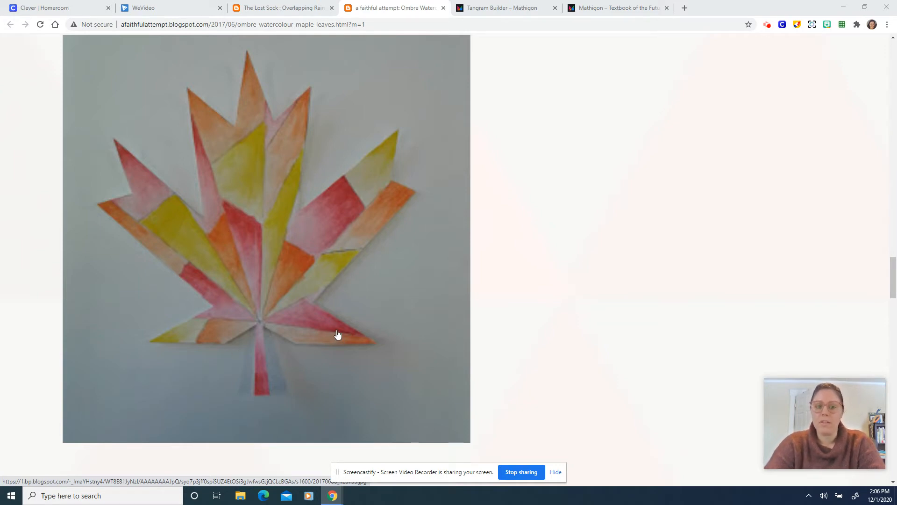
mouse_move(469, 270)
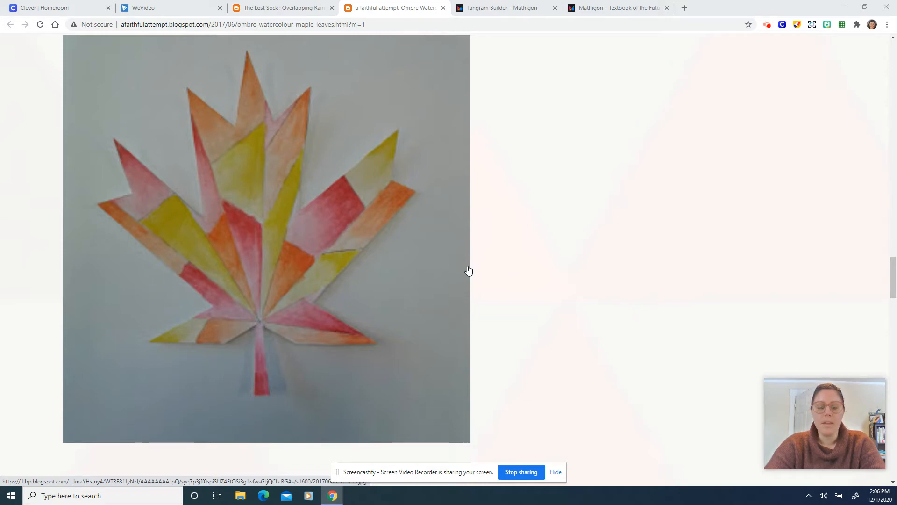
mouse_move(347, 285)
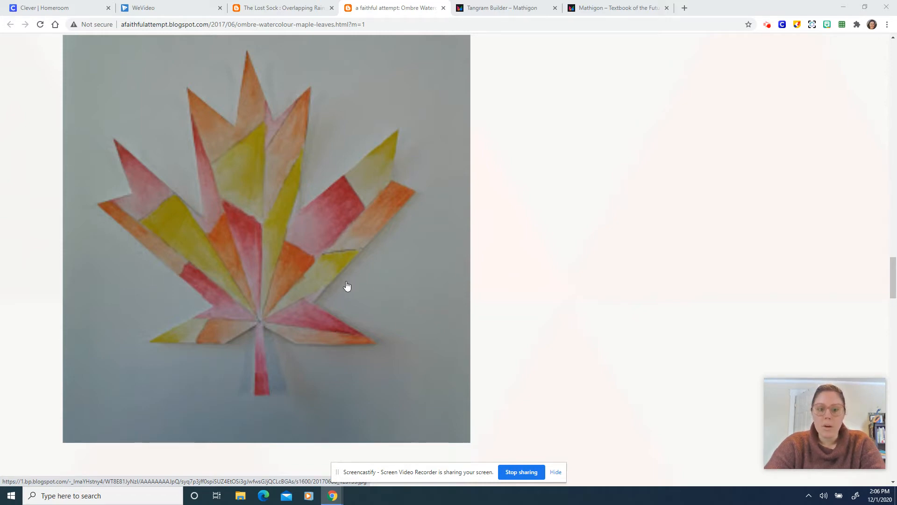
mouse_move(400, 283)
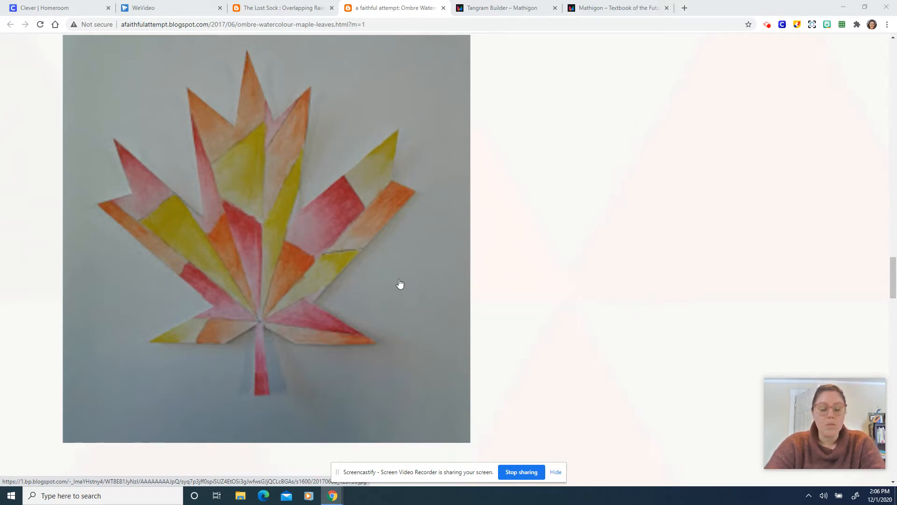
mouse_move(370, 286)
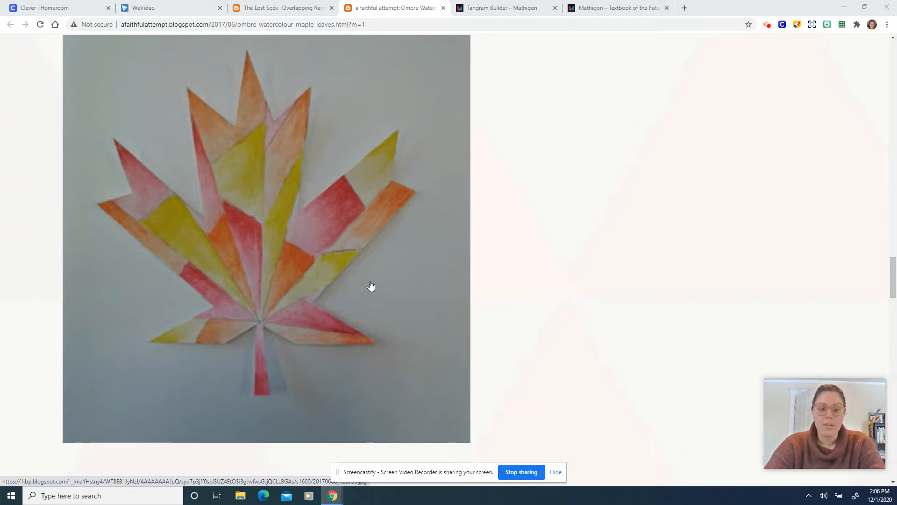
mouse_move(434, 306)
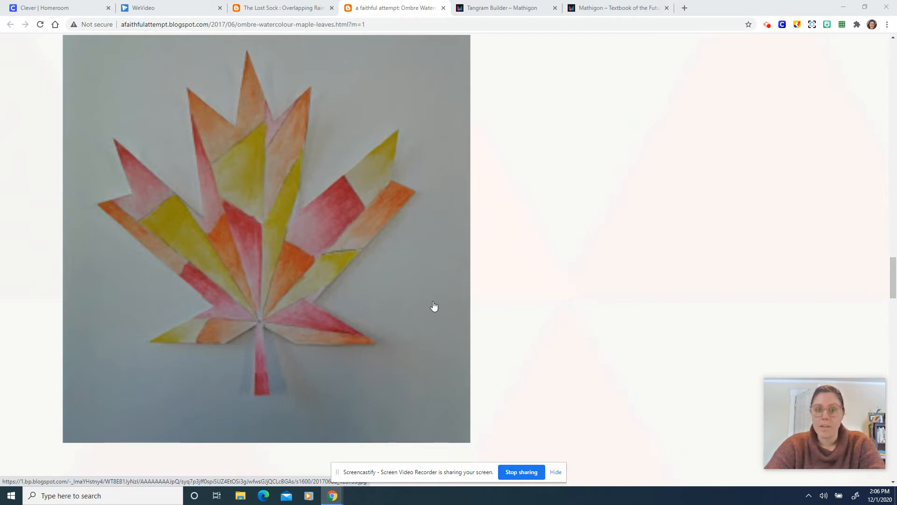
mouse_move(421, 201)
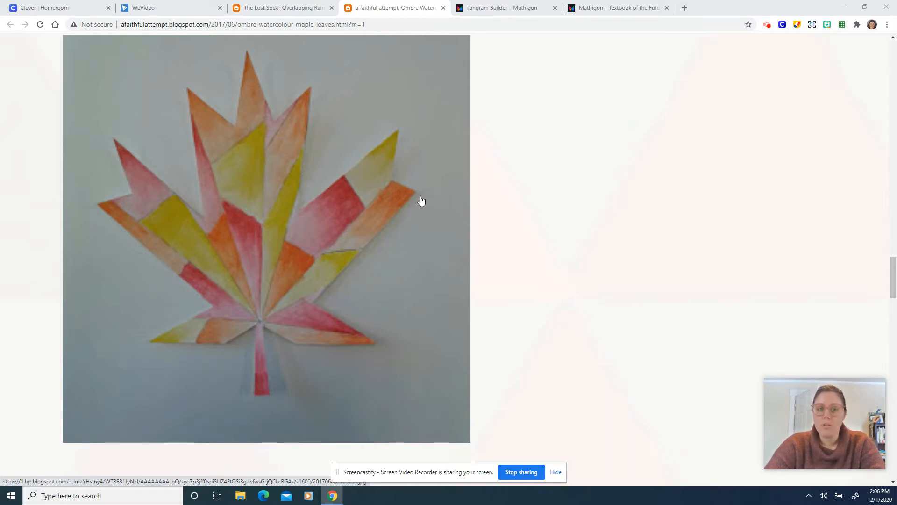
mouse_move(376, 51)
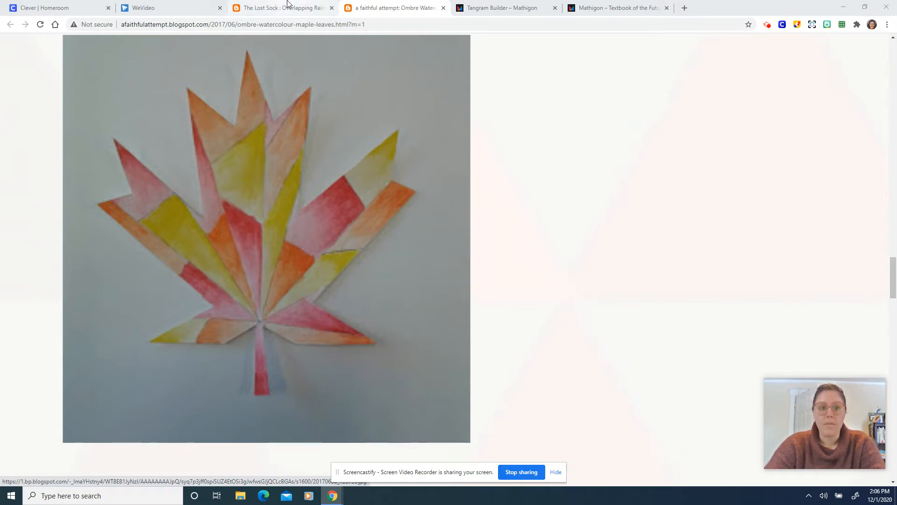
Switch to The Lost Sock tab showing the overlapping rainbow leaves artwork.
click(280, 7)
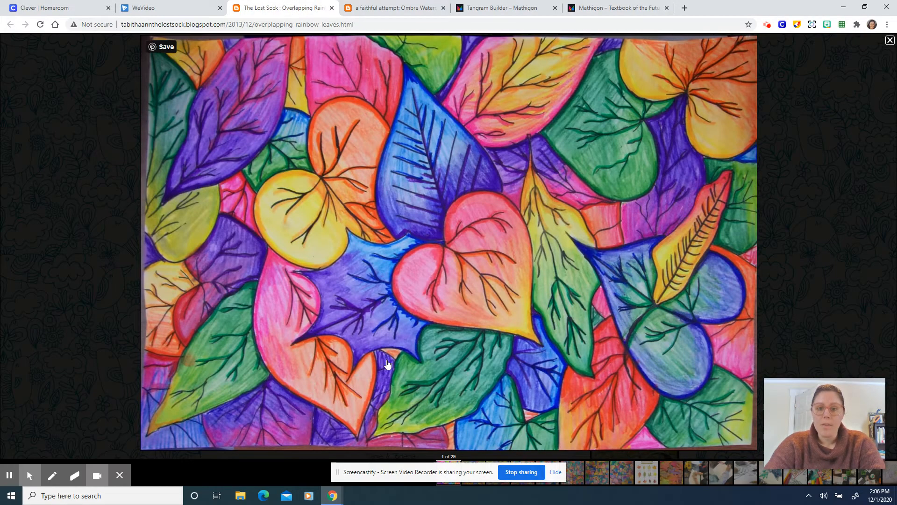
mouse_move(294, 258)
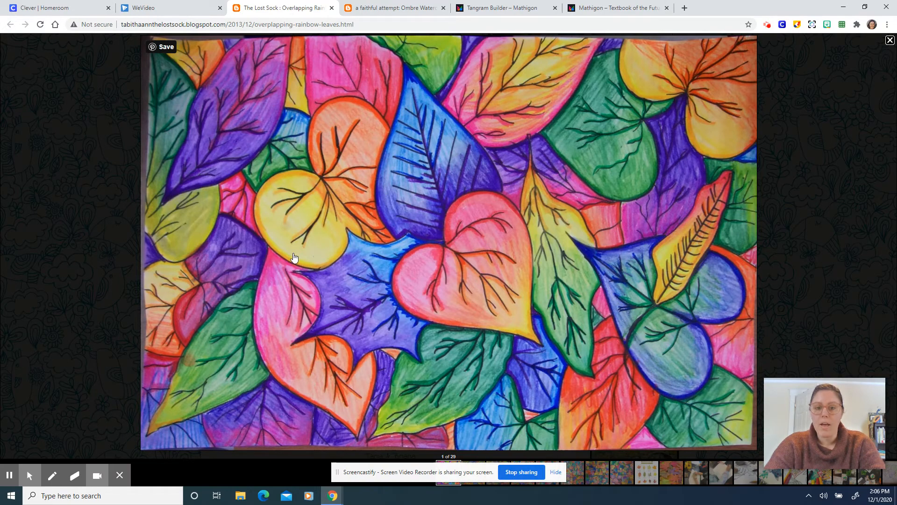
mouse_move(462, 225)
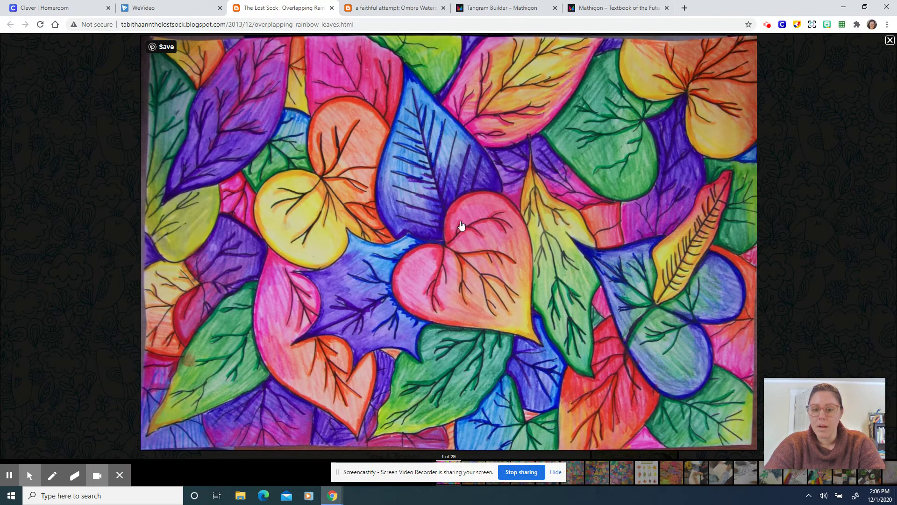
mouse_move(392, 237)
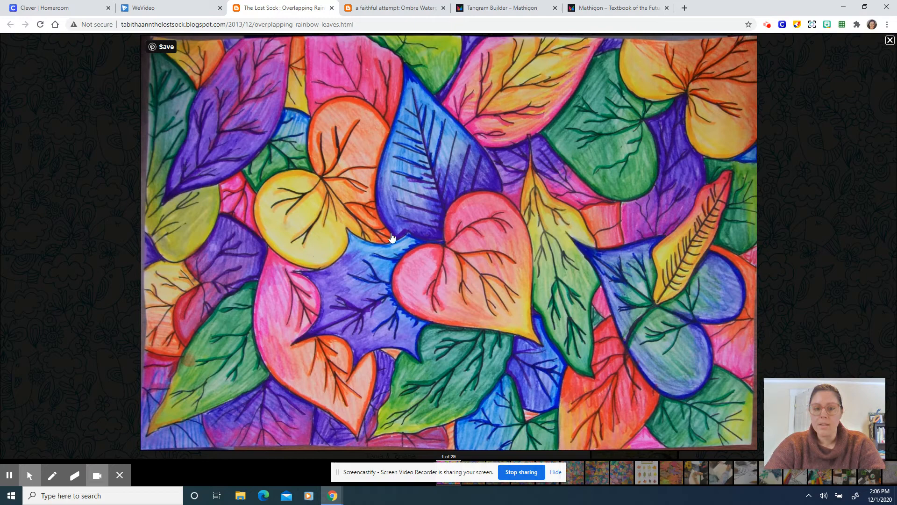
mouse_move(499, 362)
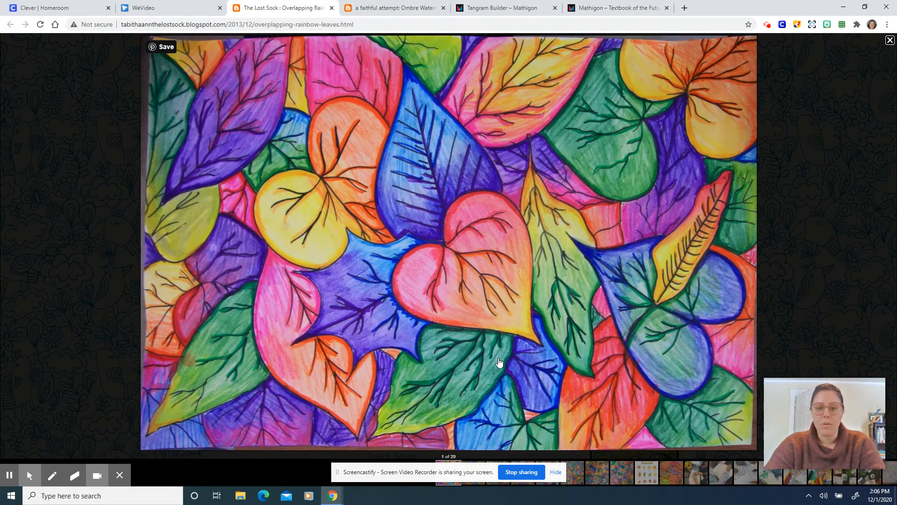
mouse_move(537, 125)
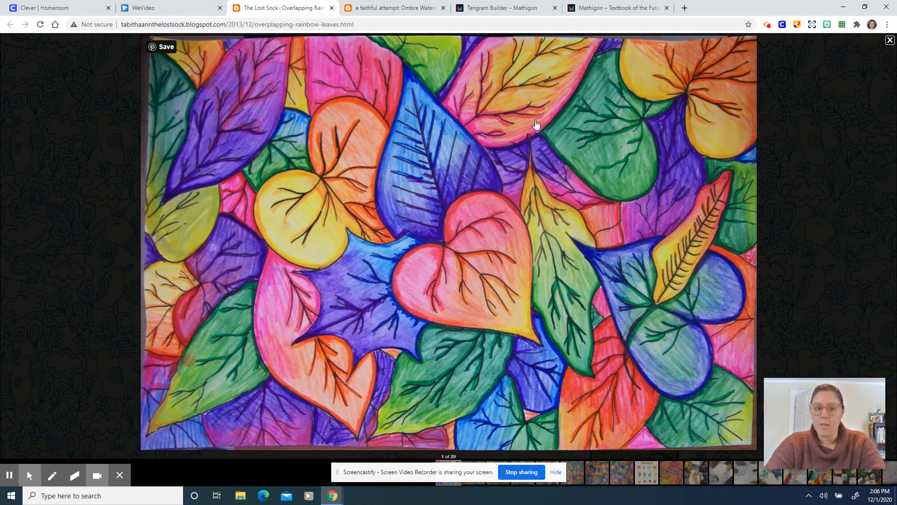
mouse_move(481, 193)
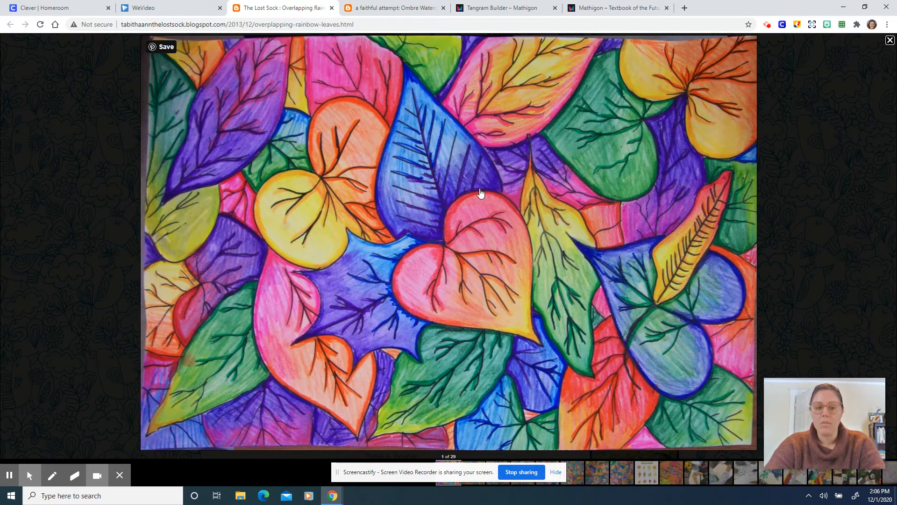
mouse_move(369, 293)
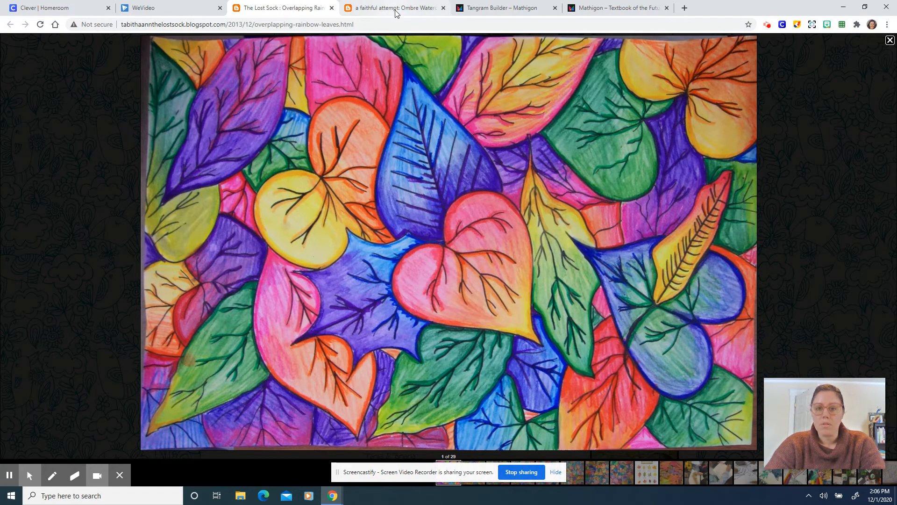
mouse_move(393, 8)
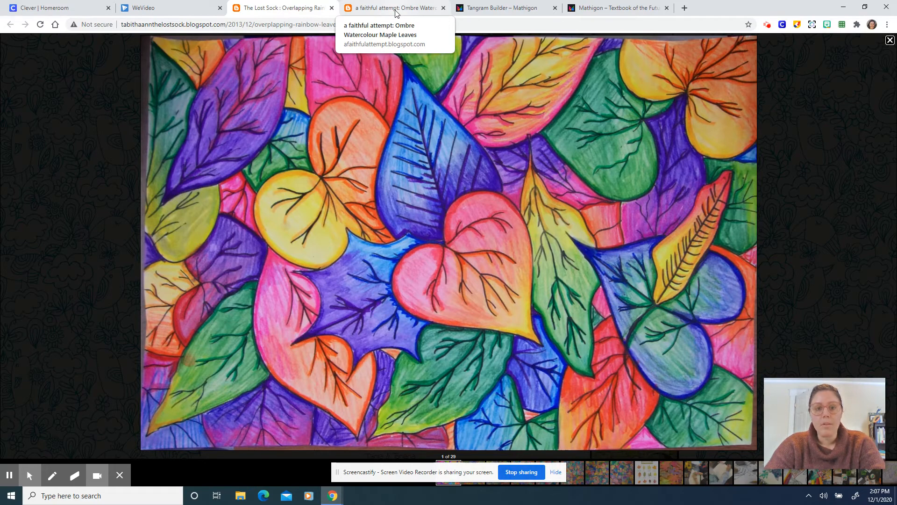
mouse_move(468, 287)
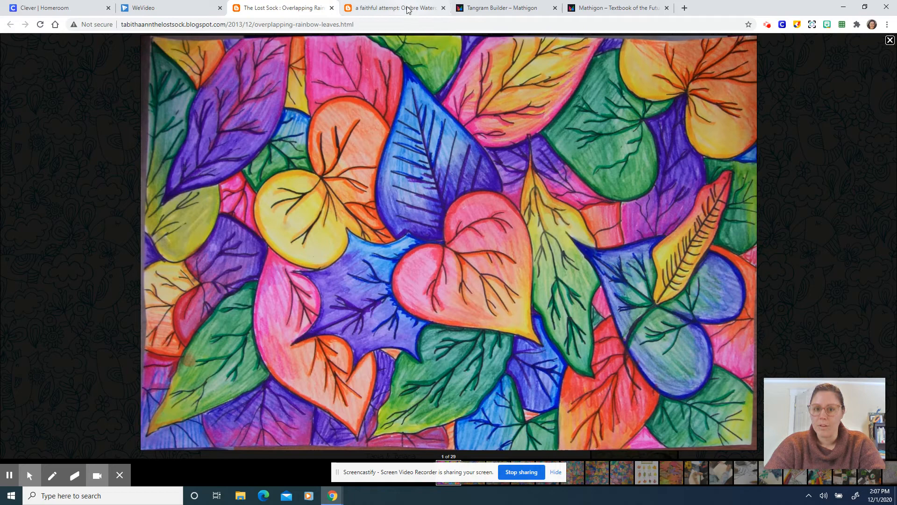
mouse_move(558, 64)
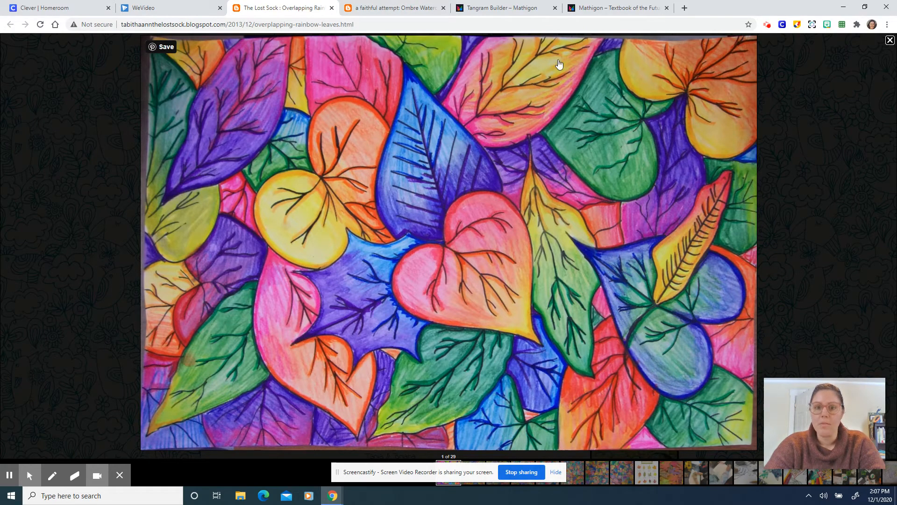
mouse_move(486, 208)
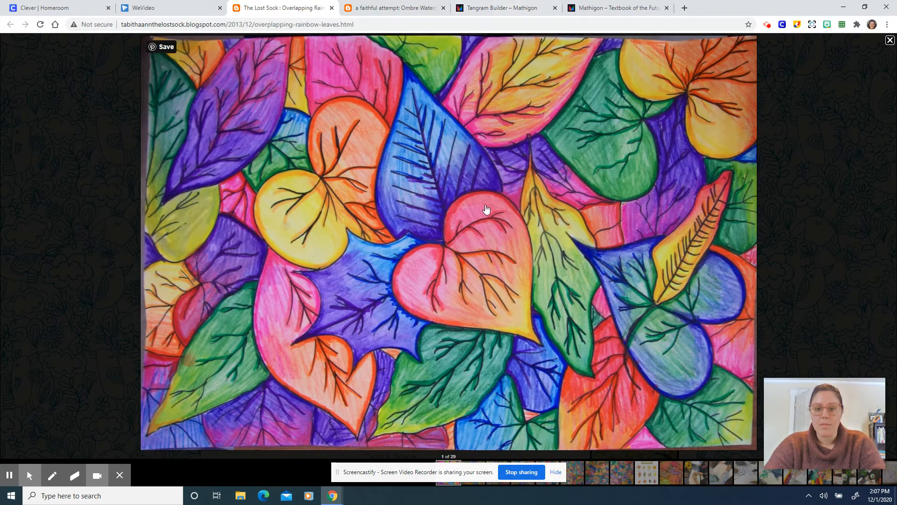
mouse_move(503, 44)
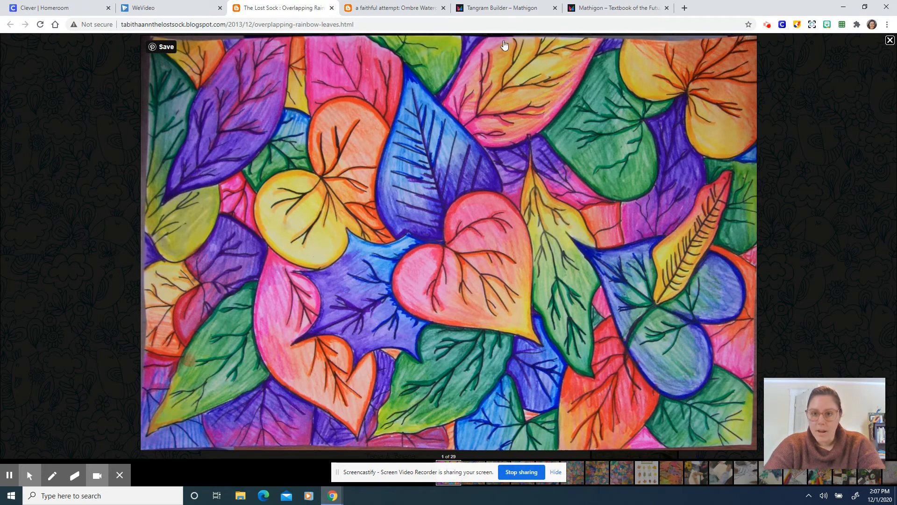
mouse_move(505, 7)
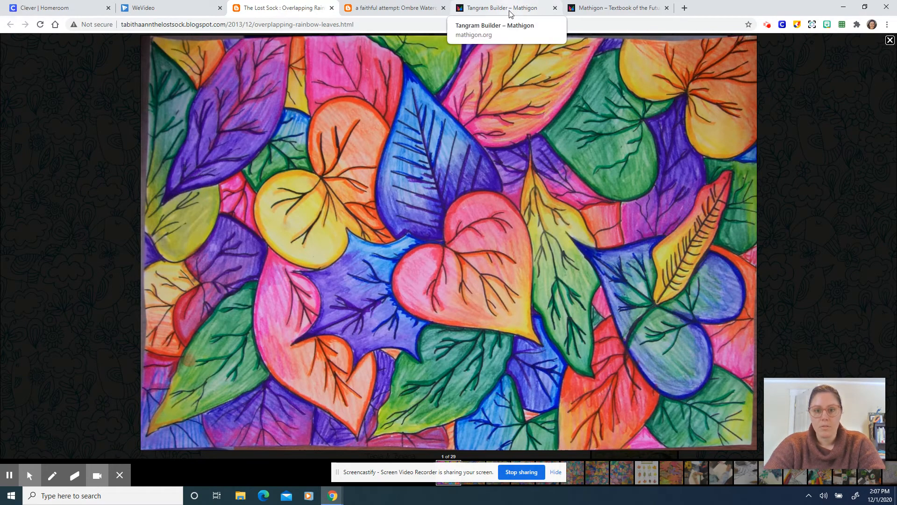
Show the Tangram Builder elephant, glance back at the maple leaf post, then return.
click(506, 8)
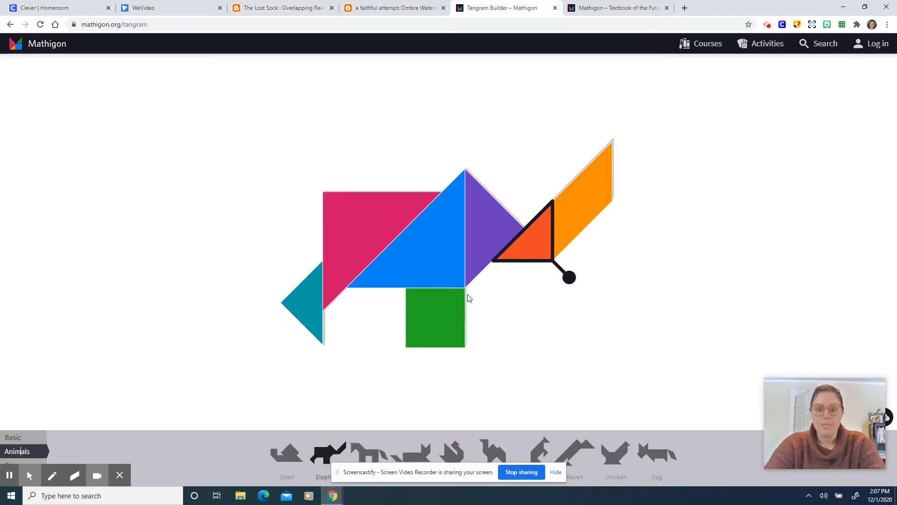
mouse_move(611, 175)
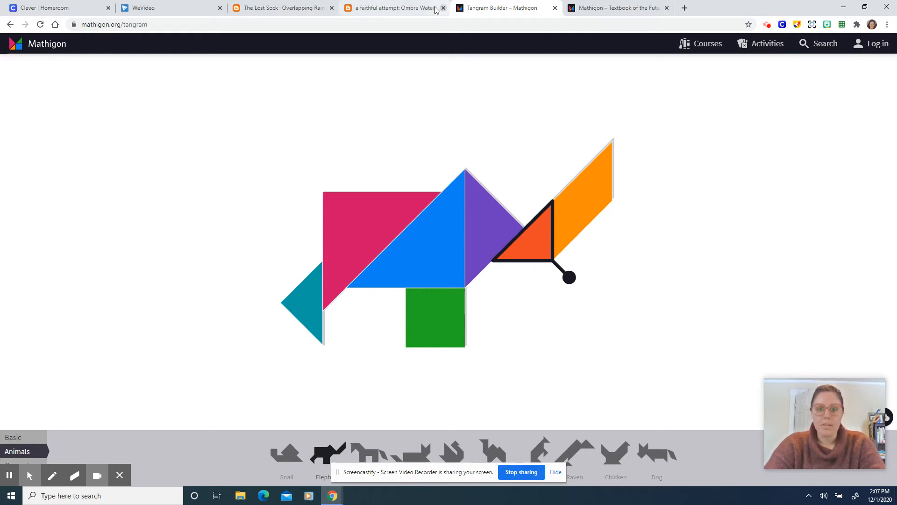
click(392, 7)
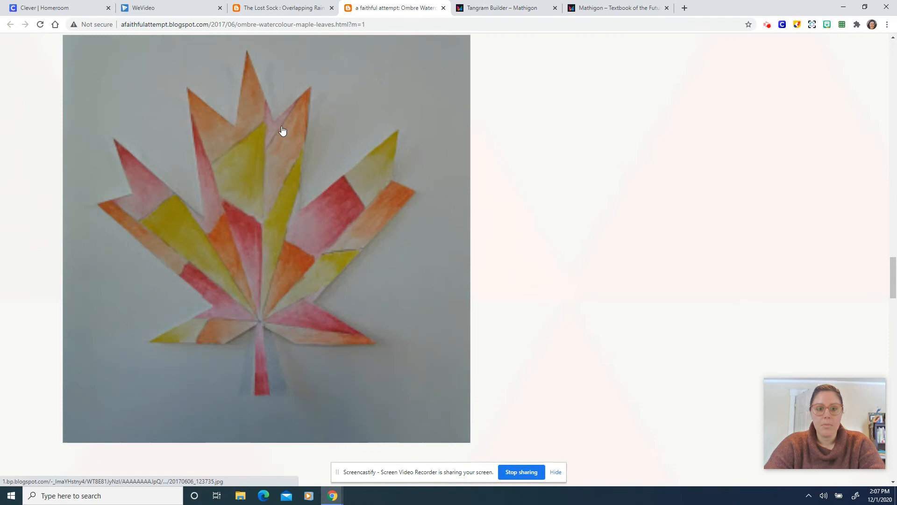
mouse_move(510, 17)
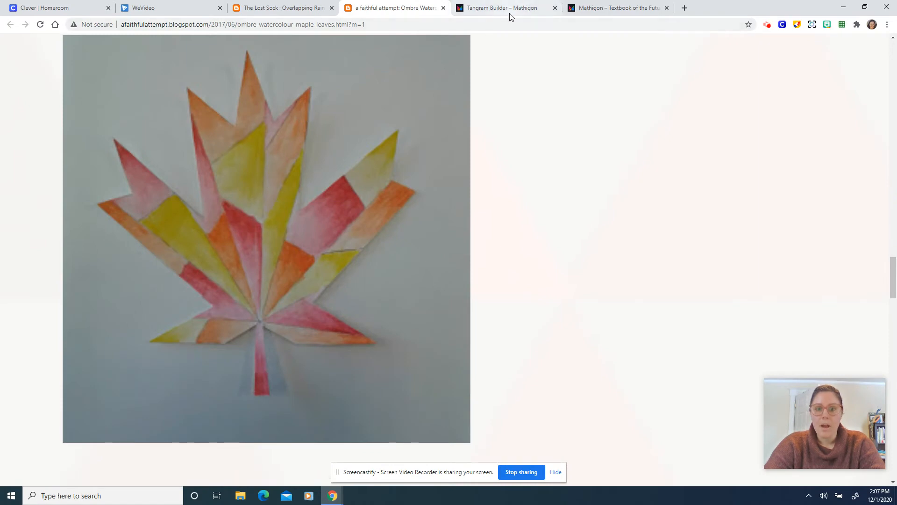
click(506, 7)
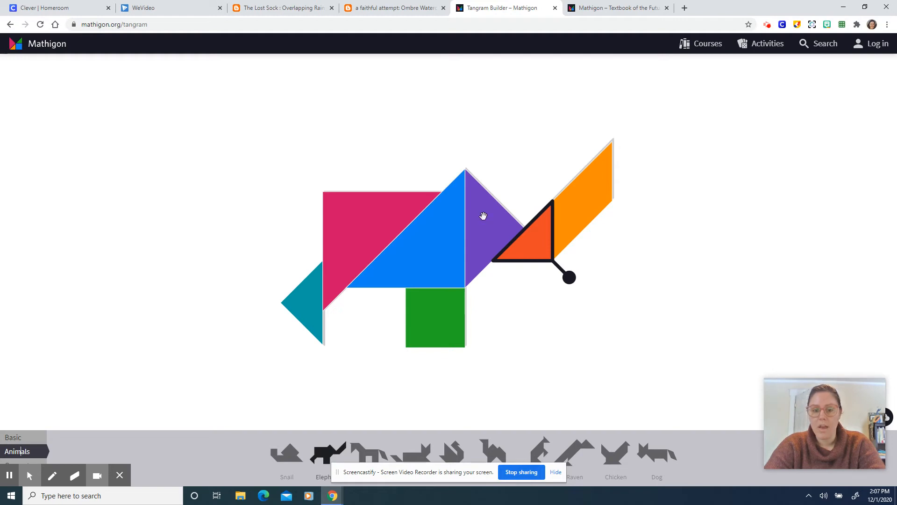
mouse_move(529, 334)
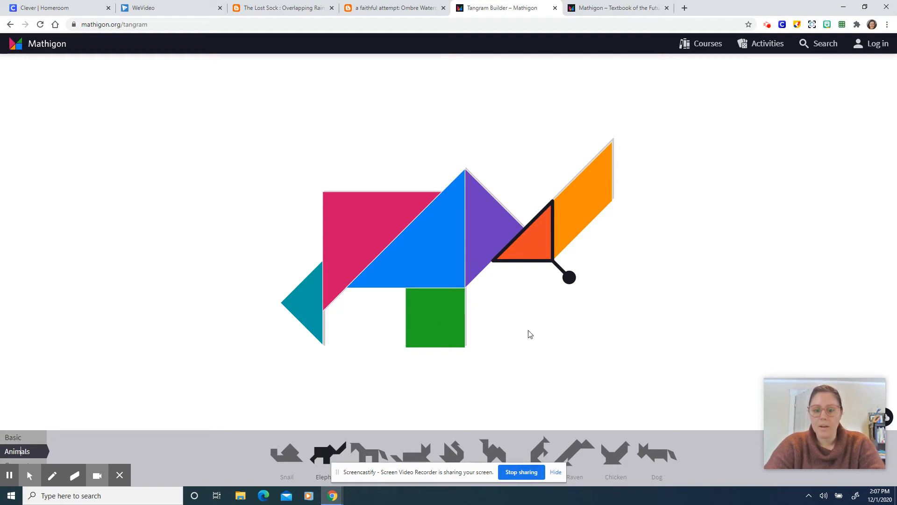
mouse_move(540, 110)
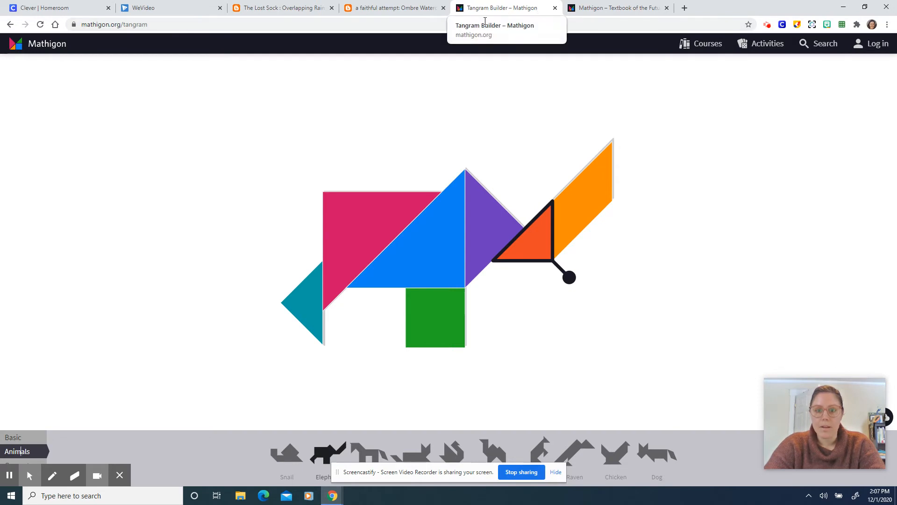
mouse_move(404, 192)
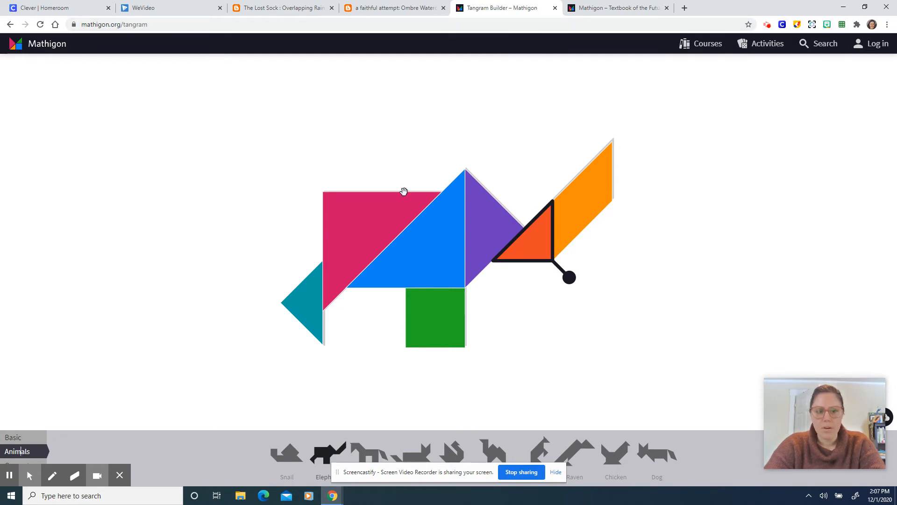
mouse_move(400, 307)
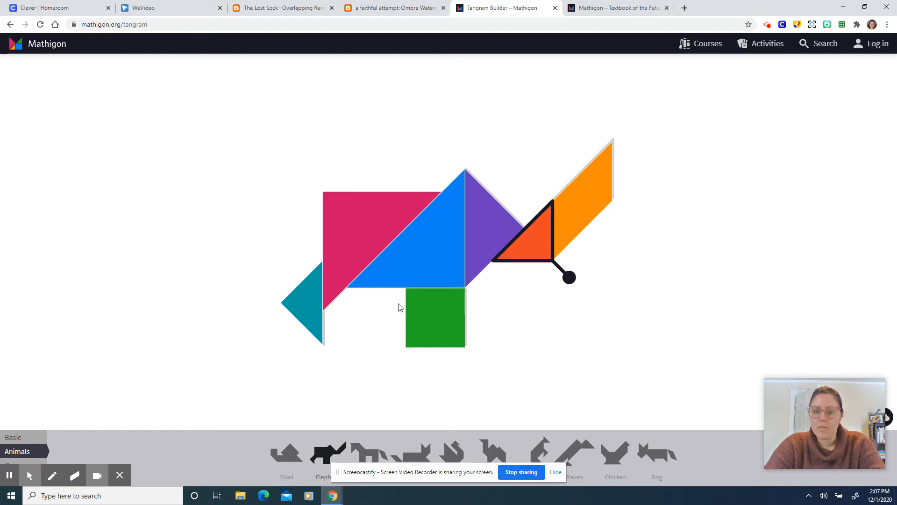
mouse_move(350, 385)
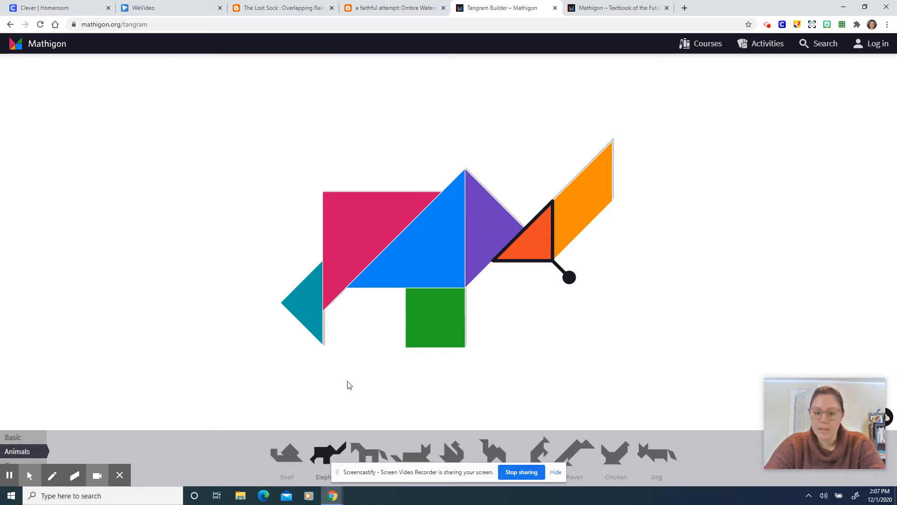
mouse_move(319, 455)
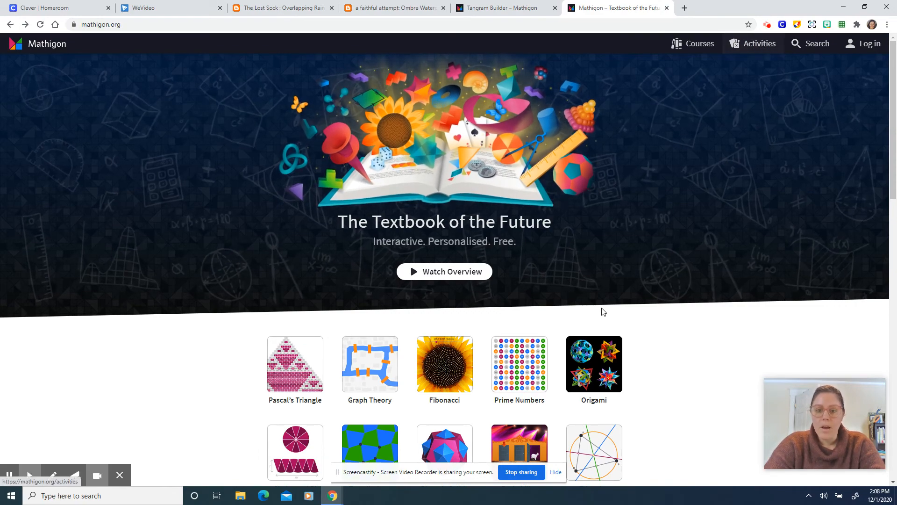
Go to Mathigon's Activities page and launch Polypad.
scroll(down, 3)
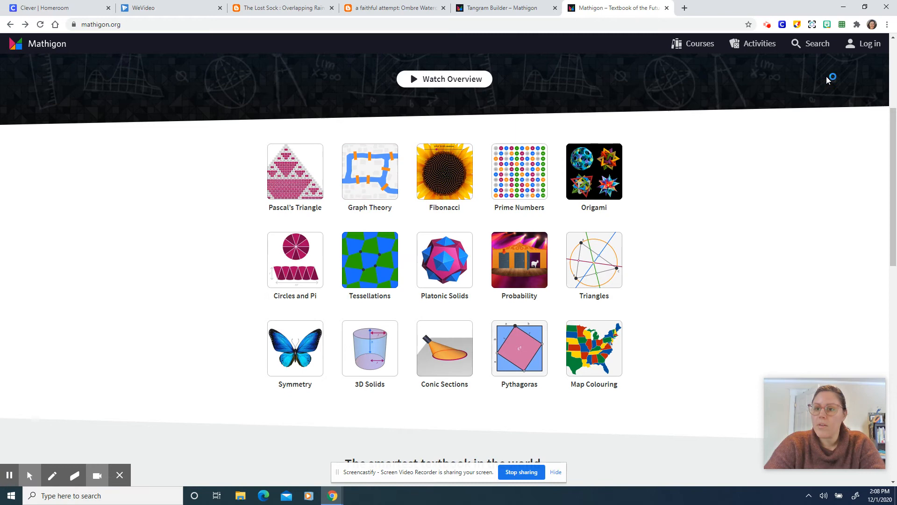
click(760, 43)
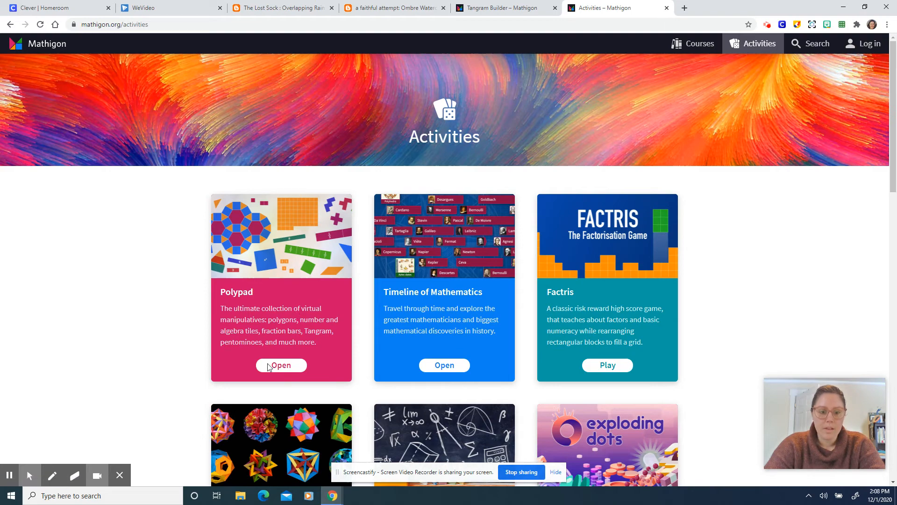
click(281, 365)
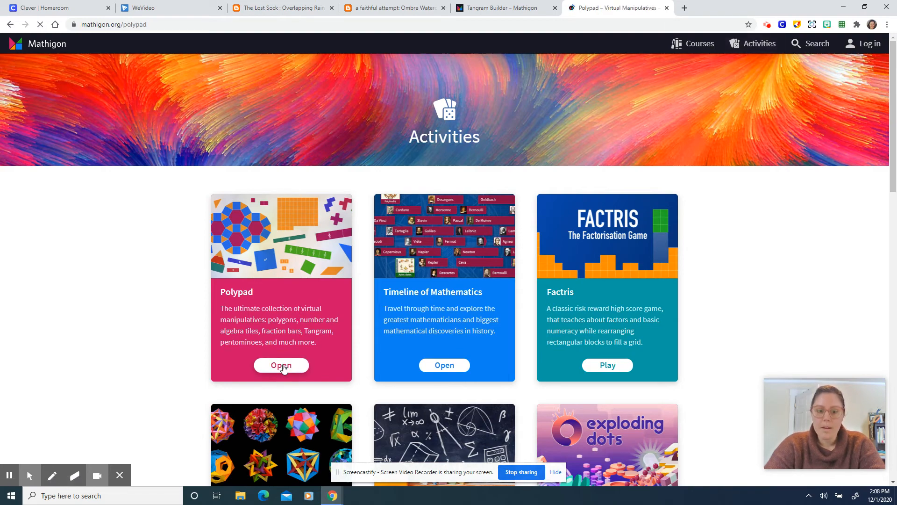
Once Polypad loads, place a purple octagon on the canvas.
click(280, 364)
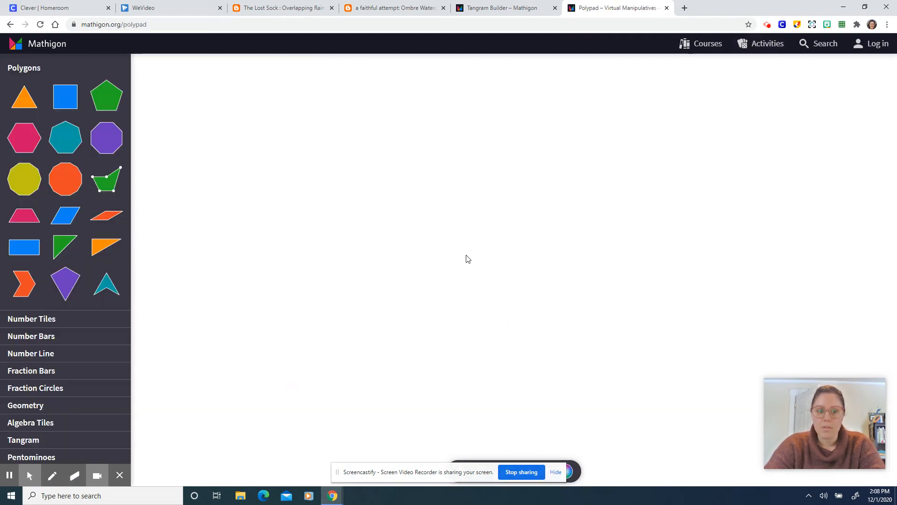
mouse_move(64, 245)
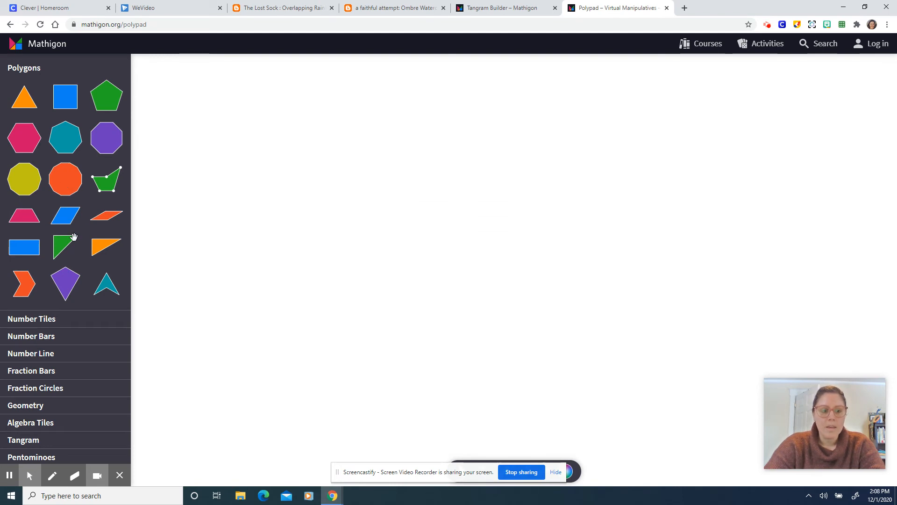
click(106, 138)
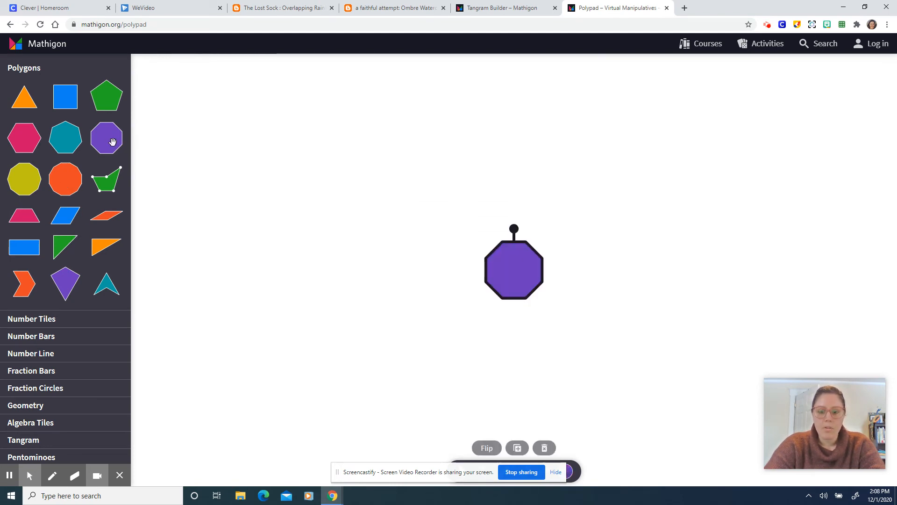
mouse_move(553, 410)
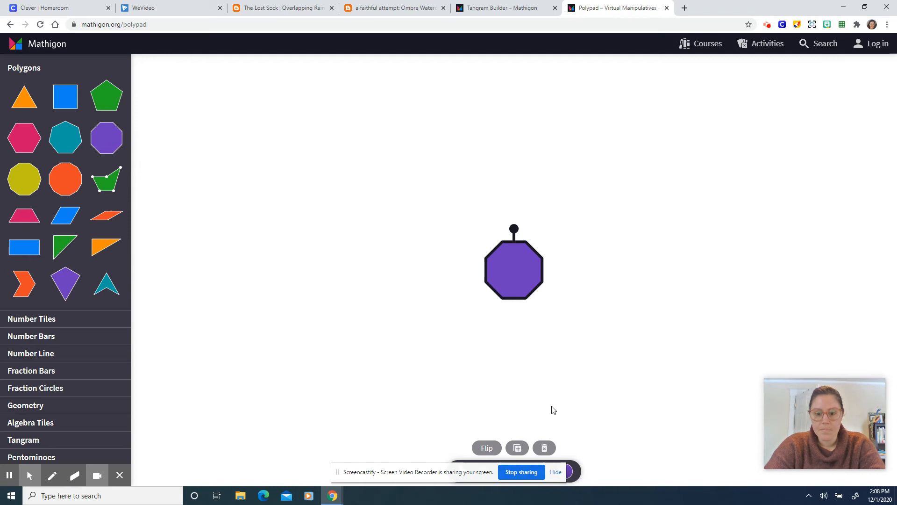
mouse_move(836, 420)
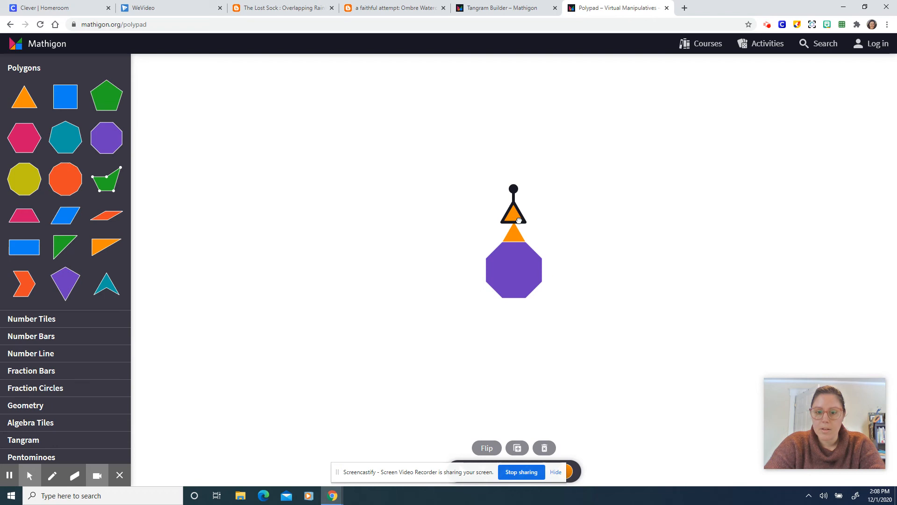
mouse_move(382, 187)
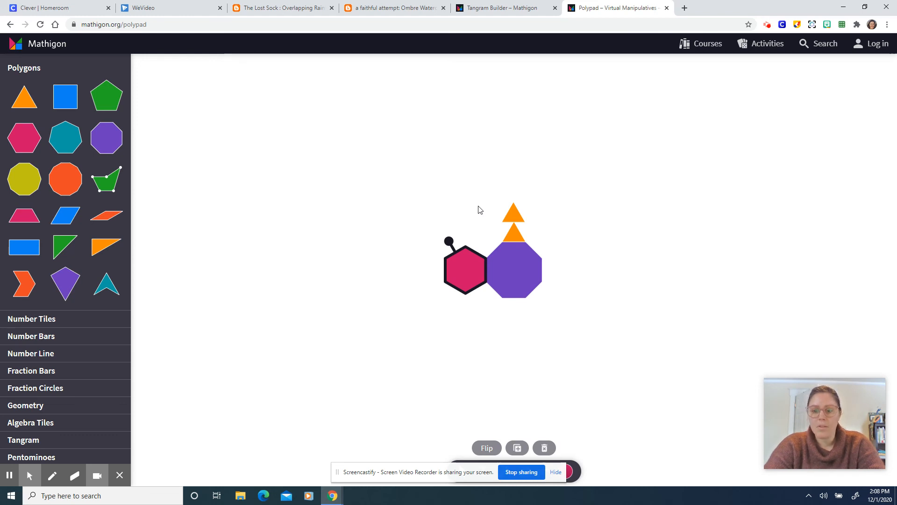
mouse_move(630, 181)
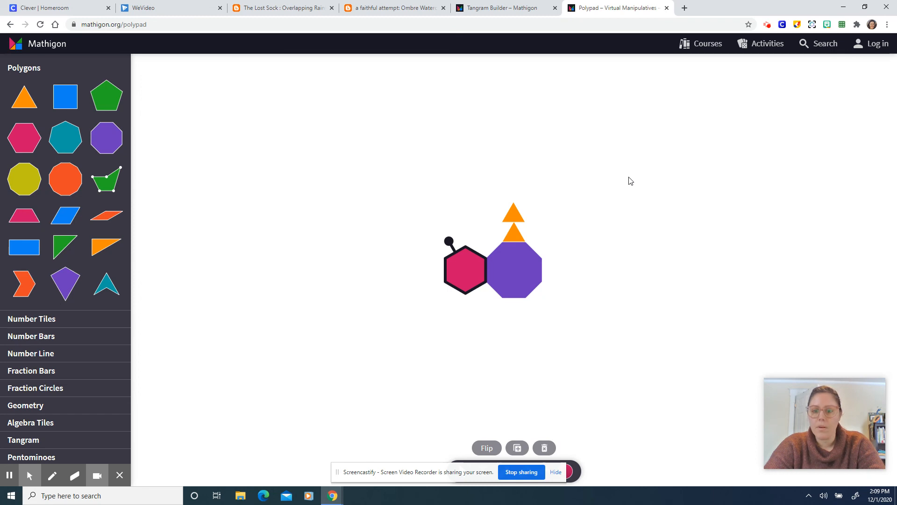
mouse_move(414, 142)
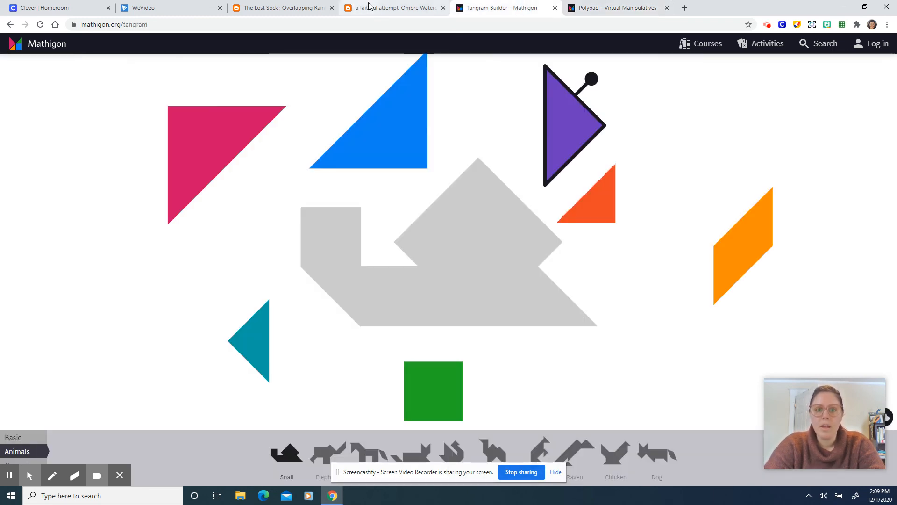
Return to the 'a faithful attempt' tab with the ombre watercolour maple leaf.
click(394, 7)
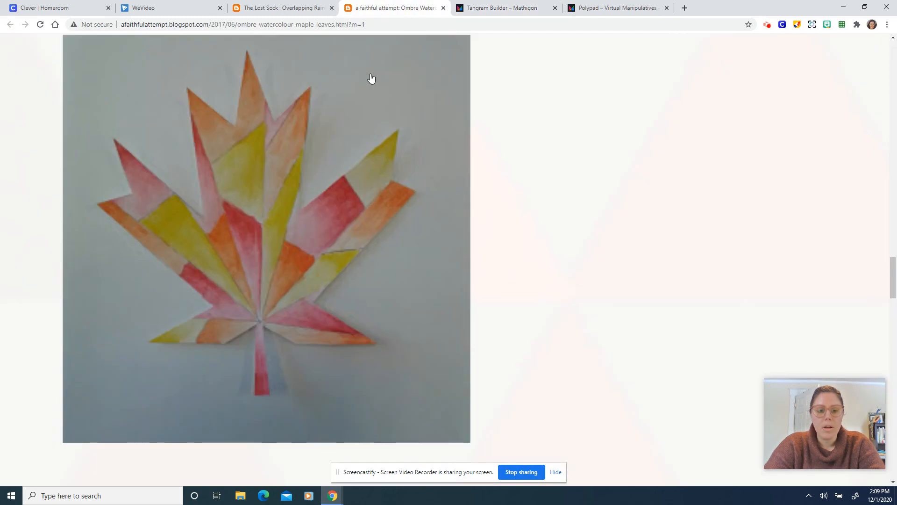
mouse_move(370, 209)
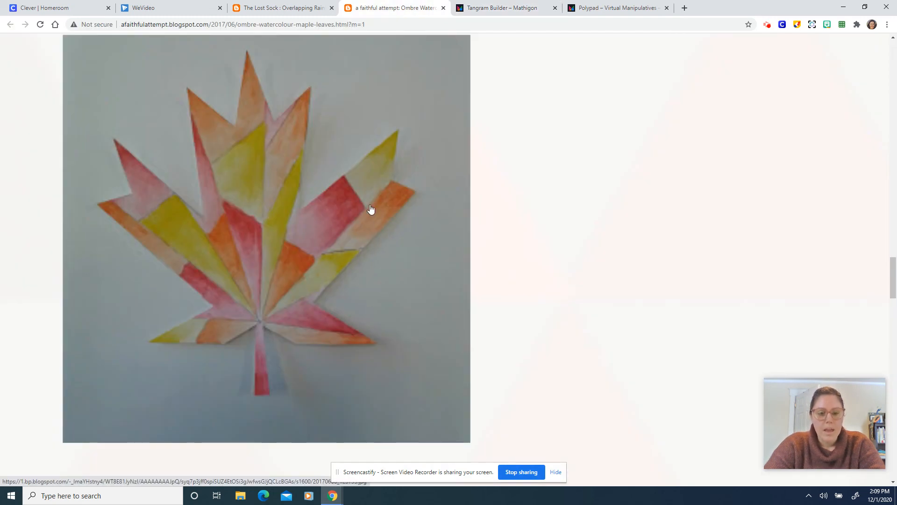
mouse_move(320, 322)
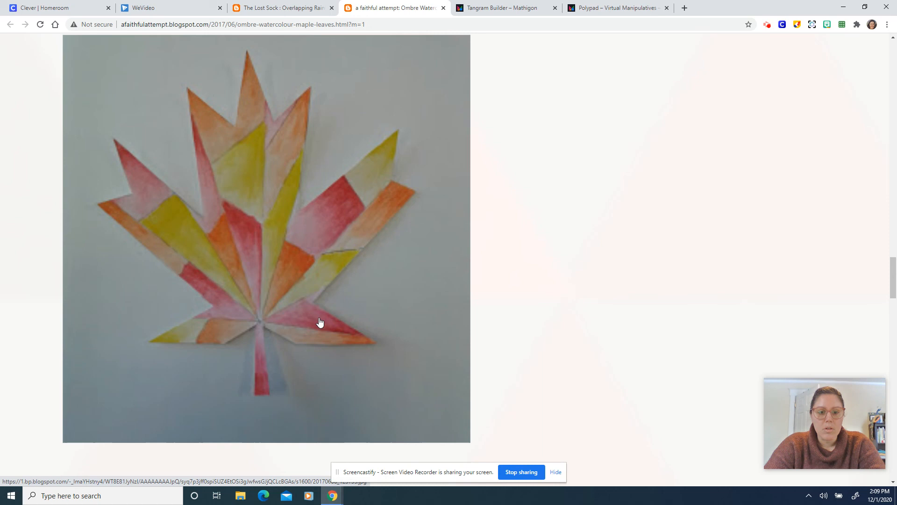
mouse_move(449, 265)
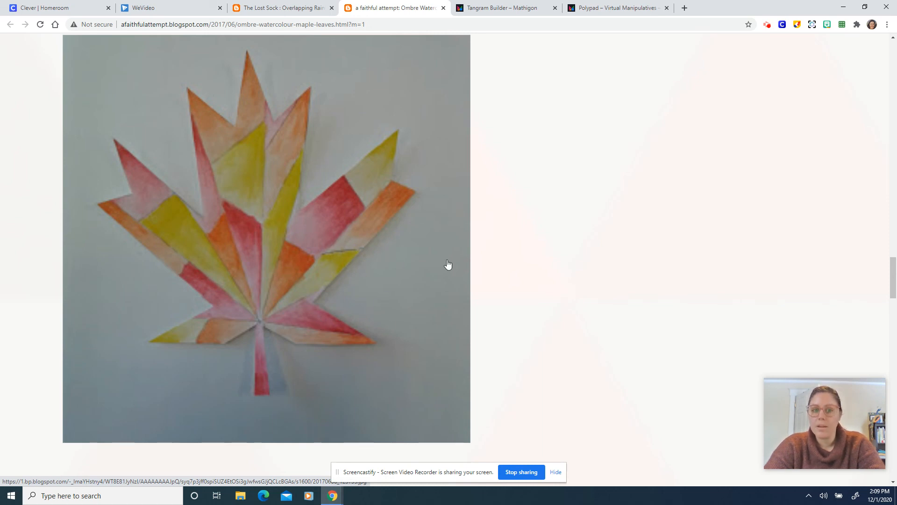
mouse_move(514, 449)
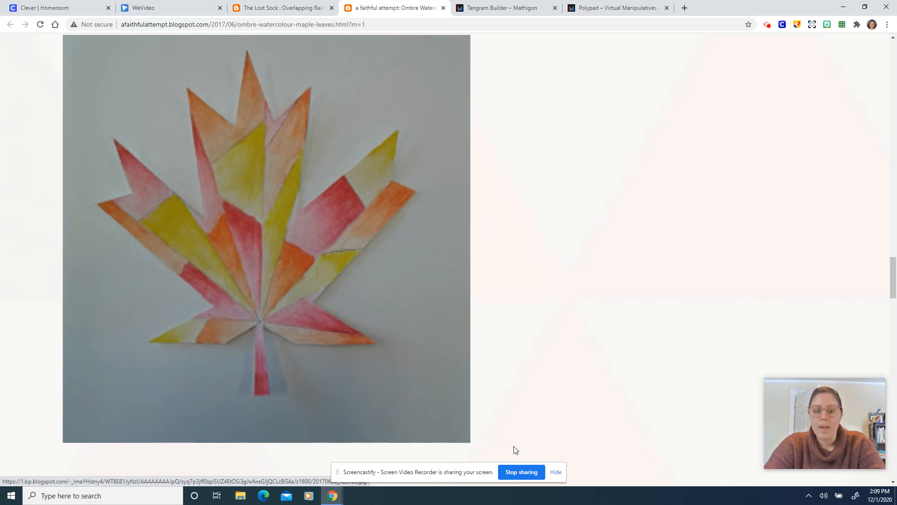